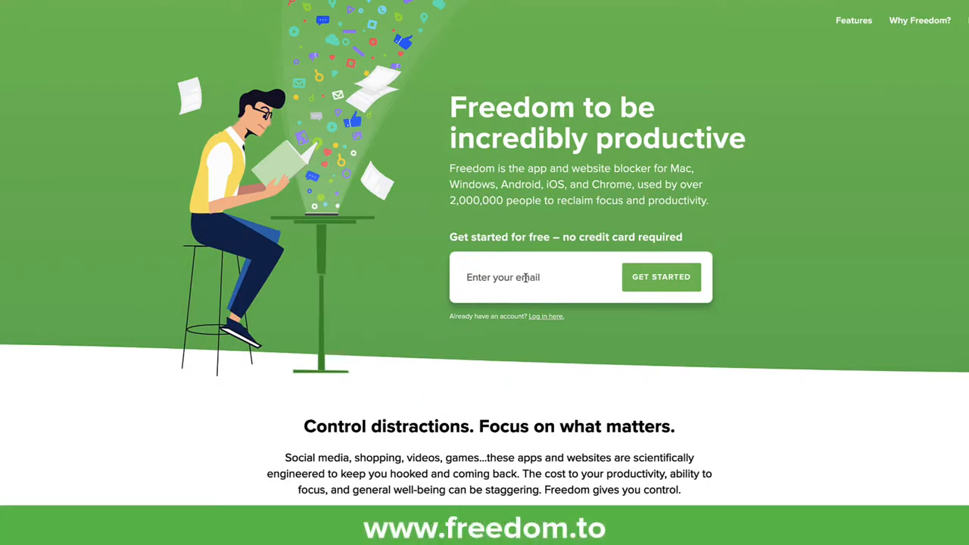
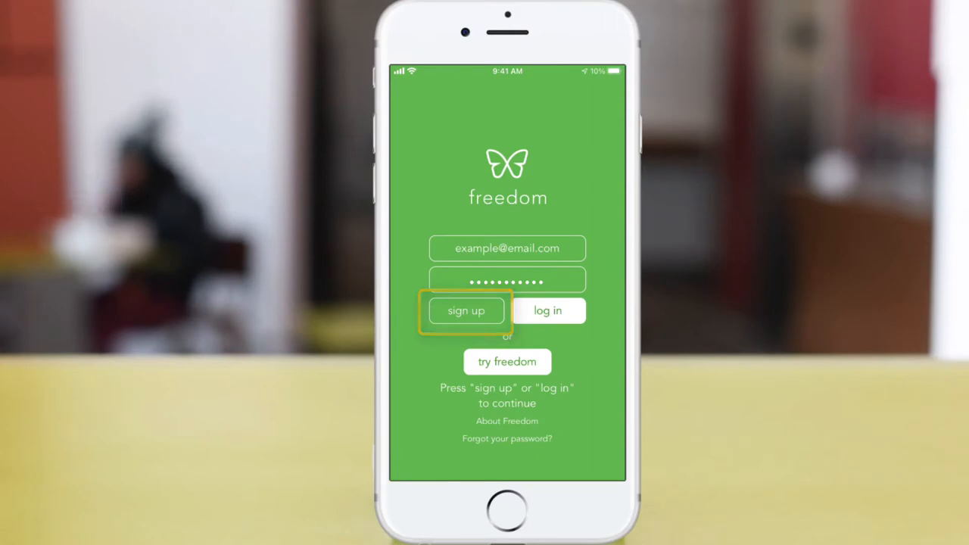
Step: Sign up, dismiss the 'Great start!' message, log in and accept the VPN configuration alert
{"action": "left_click", "coordinate": [466, 310]}
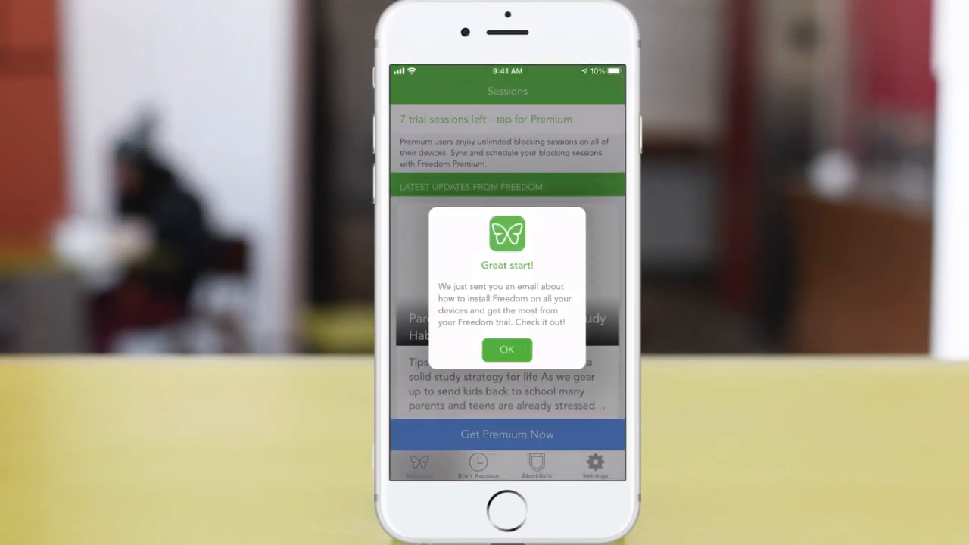
{"action": "left_click", "coordinate": [505, 349]}
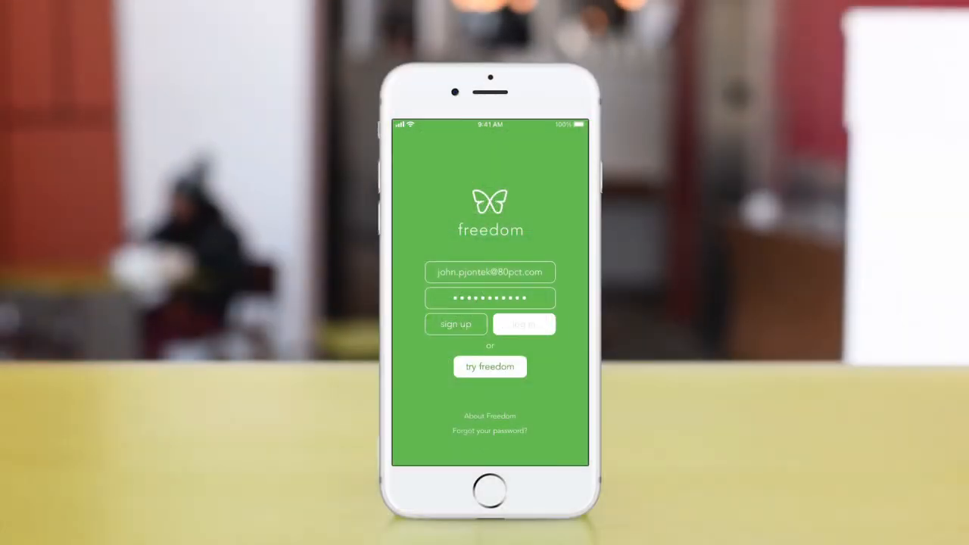
{"action": "left_click", "coordinate": [523, 324]}
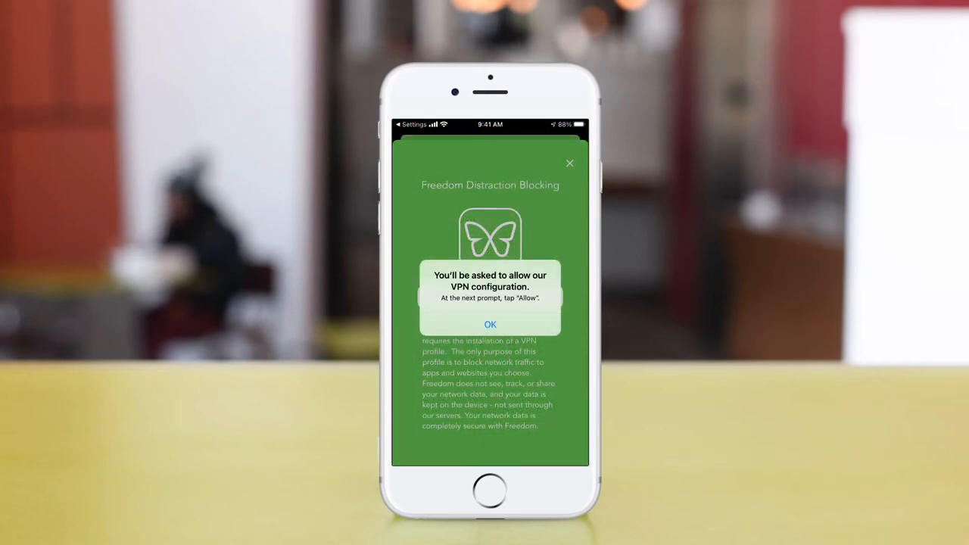
{"action": "left_click", "coordinate": [491, 324]}
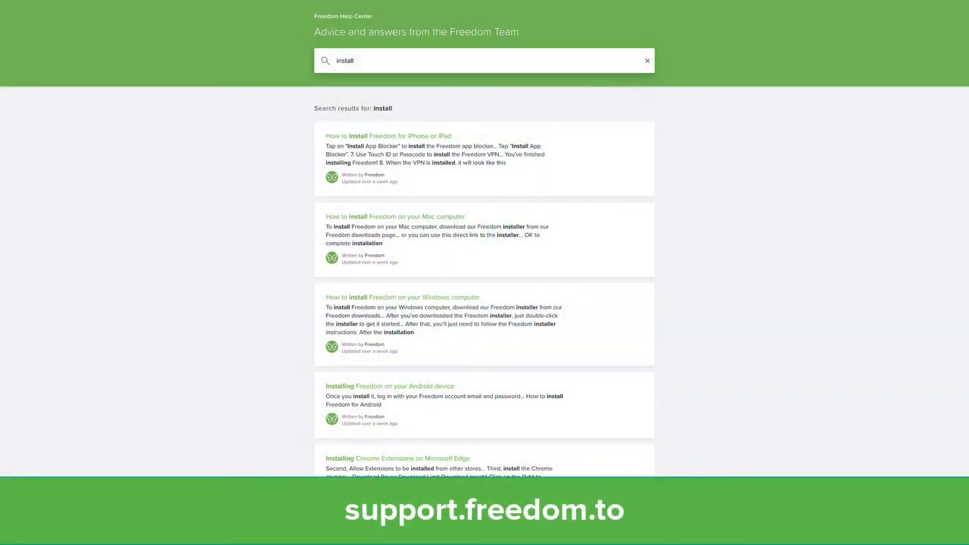
{"action": "scroll", "scroll_direction": "down", "scroll_amount": 3}
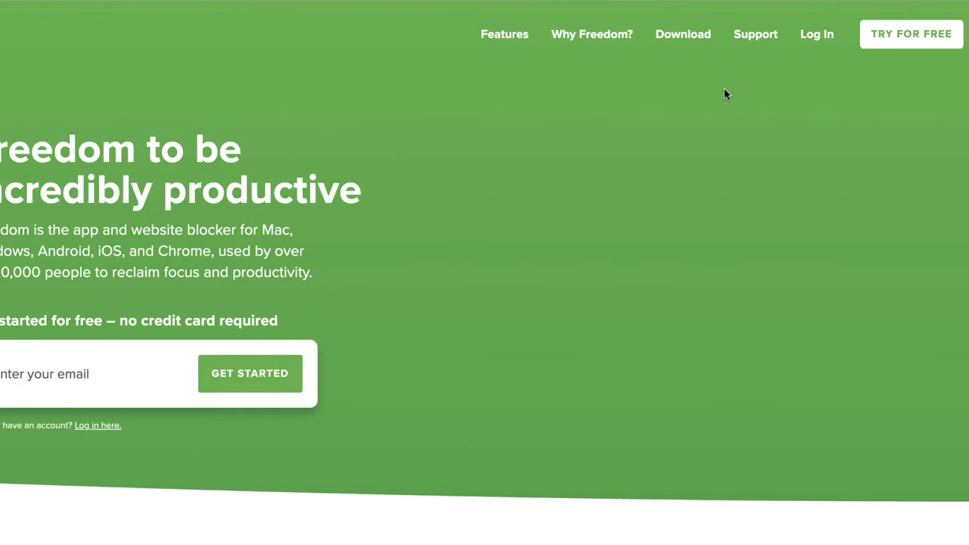
{"action": "mouse_move", "coordinate": [818, 33]}
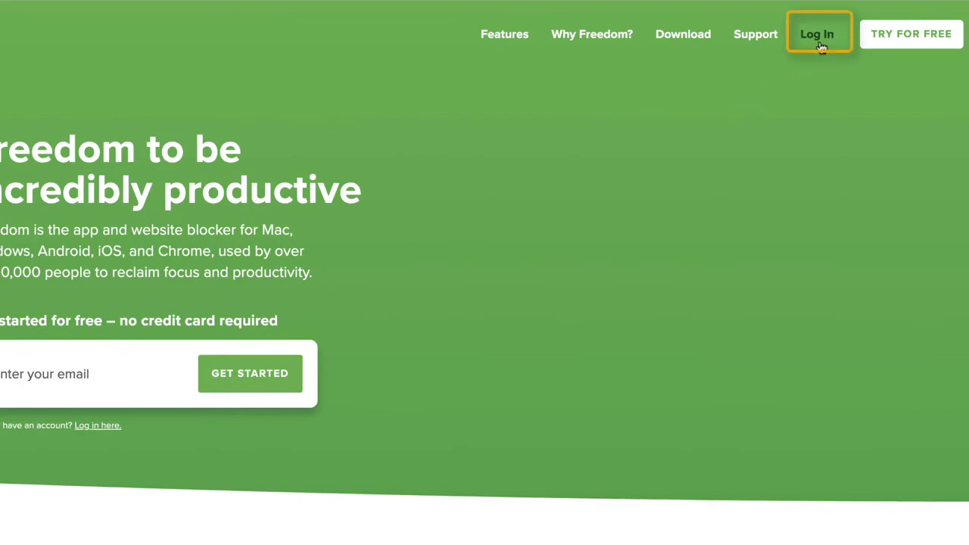
Step: Log in to the Freedom website with the saved email and password
{"action": "left_click", "coordinate": [819, 34]}
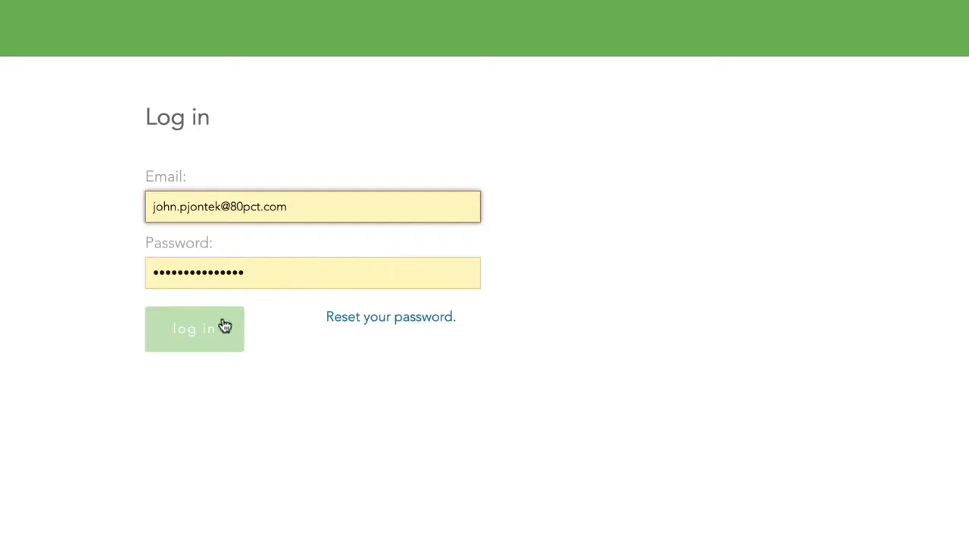
{"action": "left_click", "coordinate": [194, 329]}
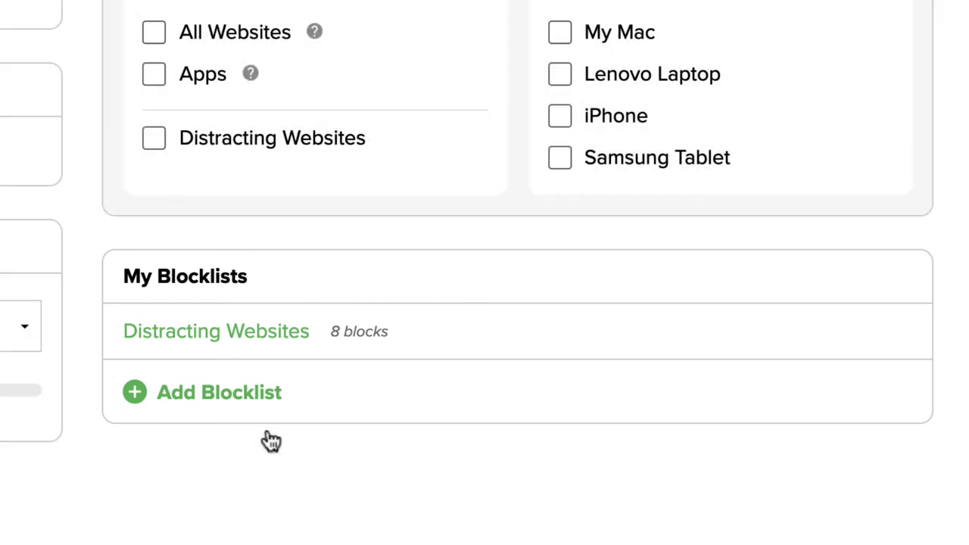
{"action": "mouse_move", "coordinate": [235, 397]}
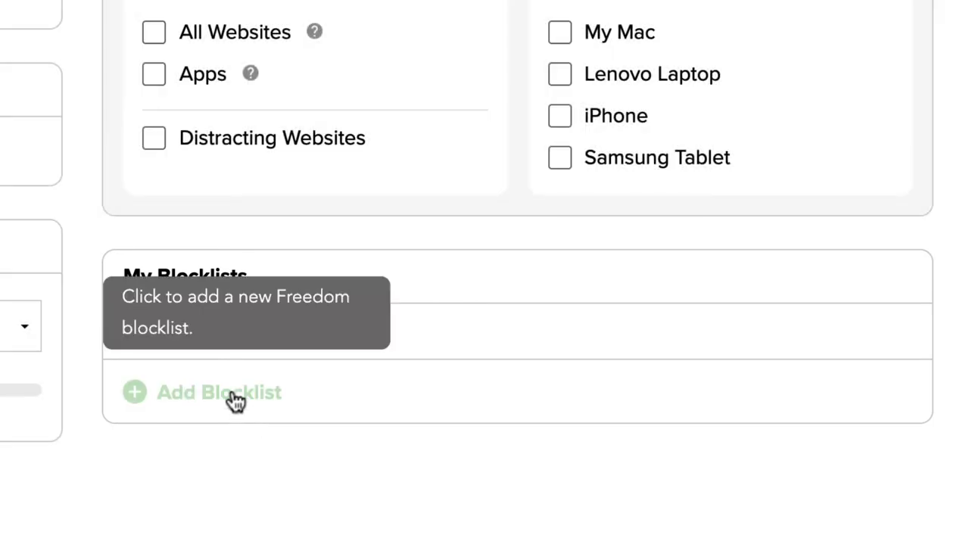
Step: Create 'My Freedom Blocklist' with the Social and News categories and Instagram ticked
{"action": "left_click", "coordinate": [218, 392]}
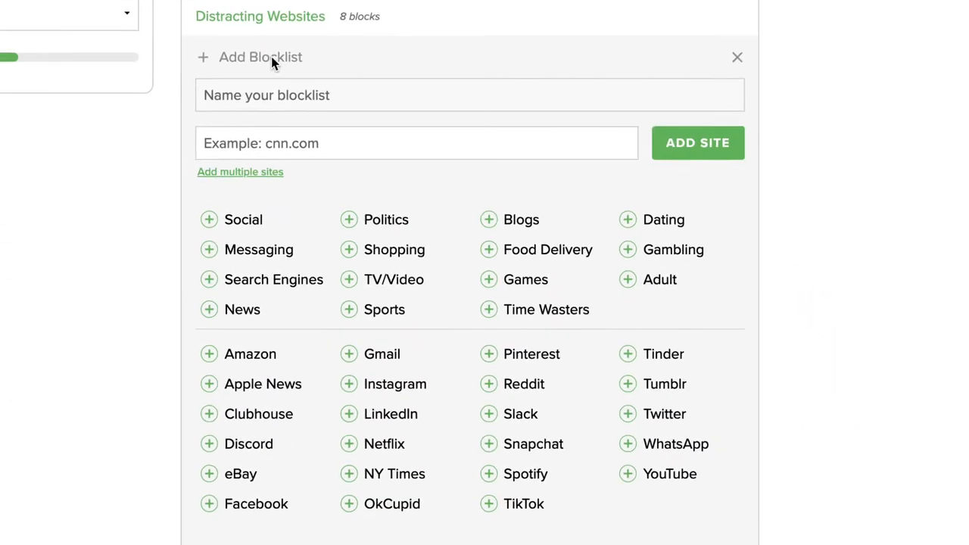
{"action": "type", "text": "My Freedom Blocklist"}
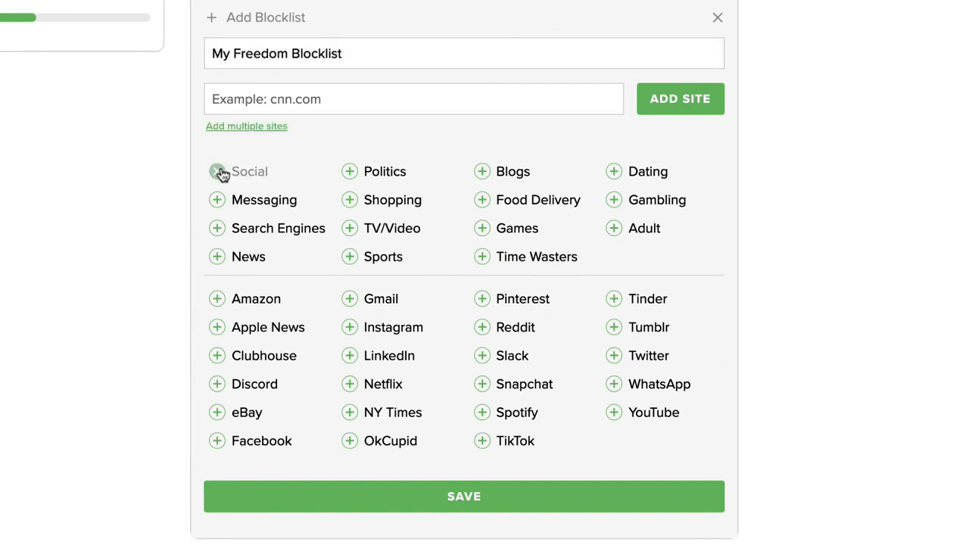
{"action": "left_click", "coordinate": [217, 171]}
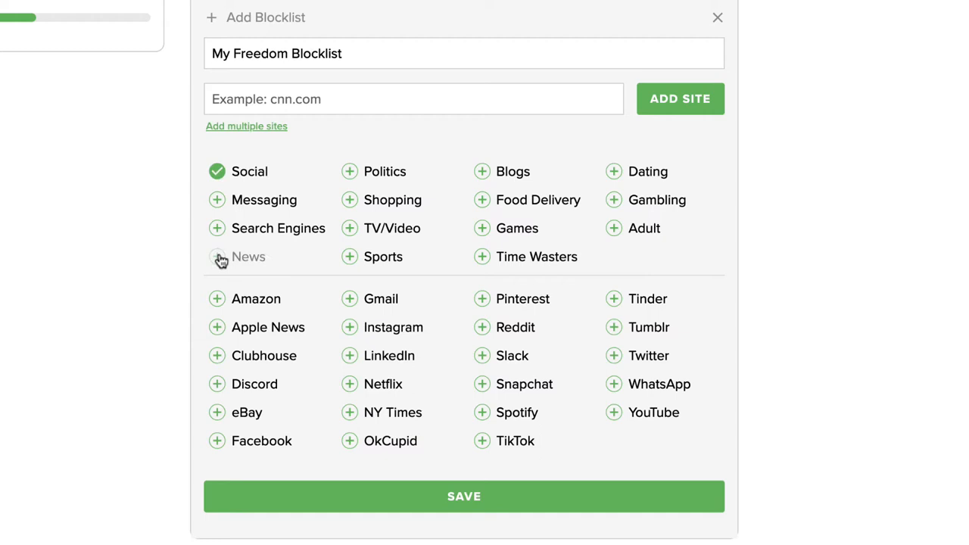
{"action": "left_click", "coordinate": [219, 257]}
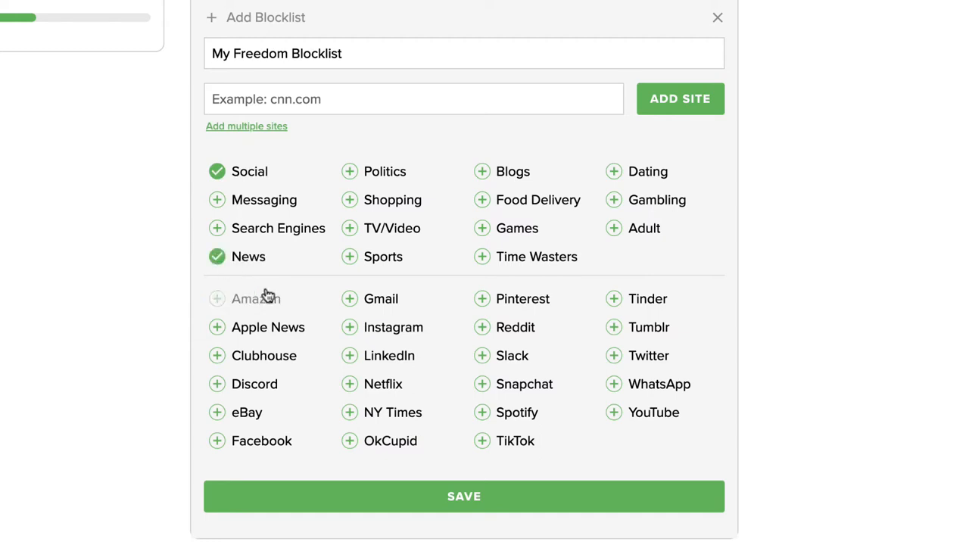
{"action": "left_click", "coordinate": [348, 327]}
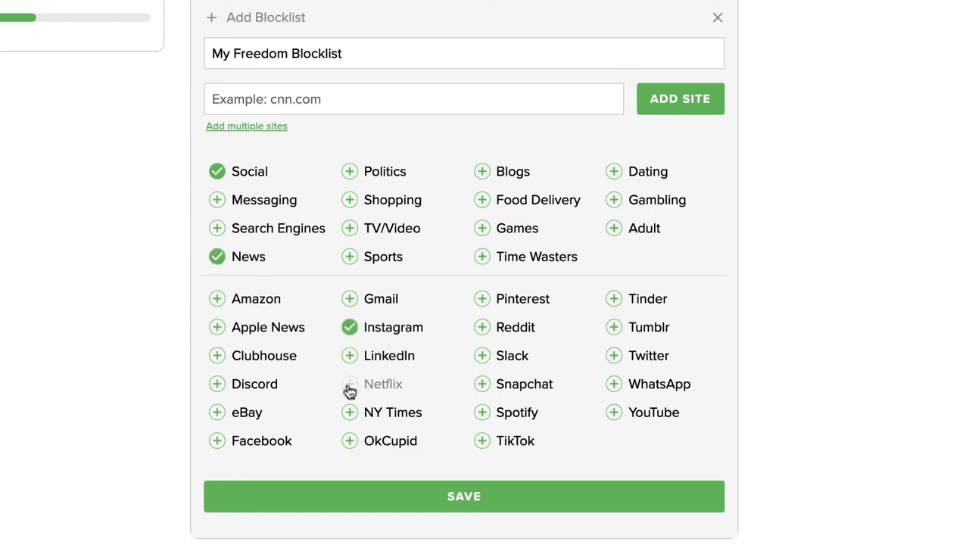
Step: Add target.com as a custom blocked site in the blocklist
{"action": "left_click", "coordinate": [348, 384]}
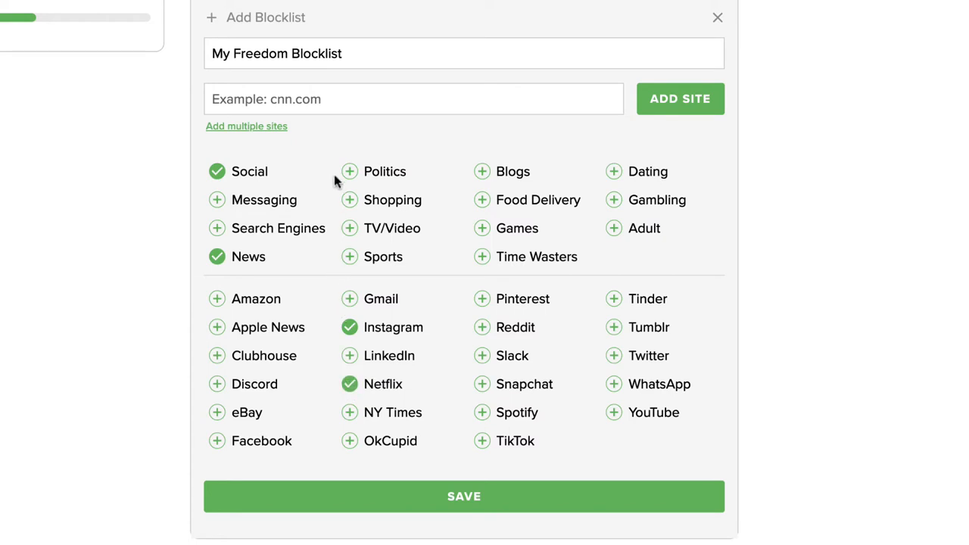
{"action": "type", "text": "target.com"}
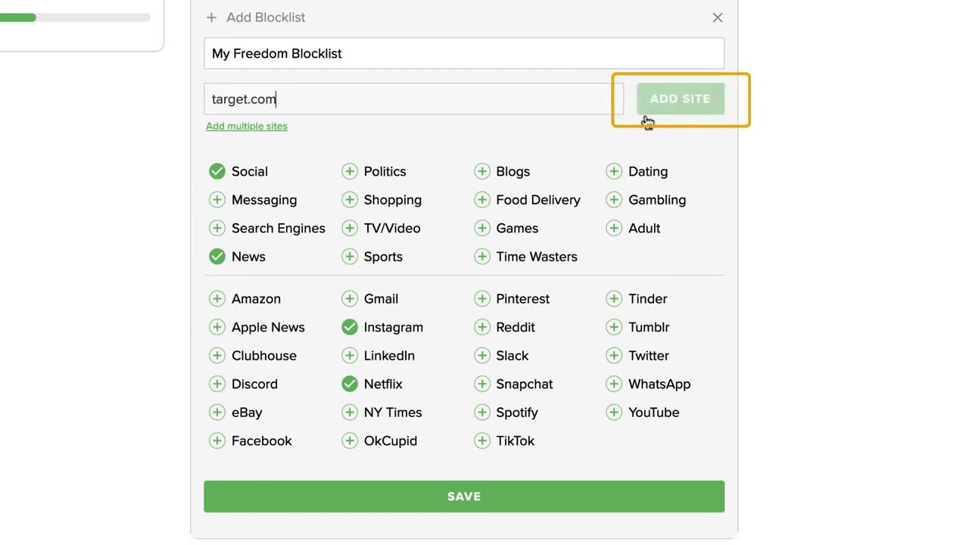
{"action": "left_click", "coordinate": [679, 98]}
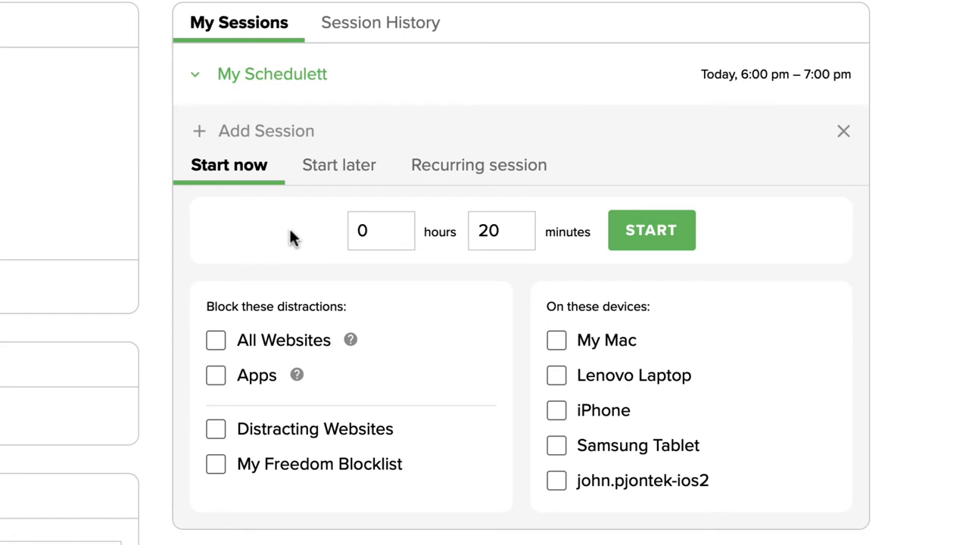
Step: Switch the new session between Start later and Start now to view the time pickers
{"action": "left_click", "coordinate": [338, 165]}
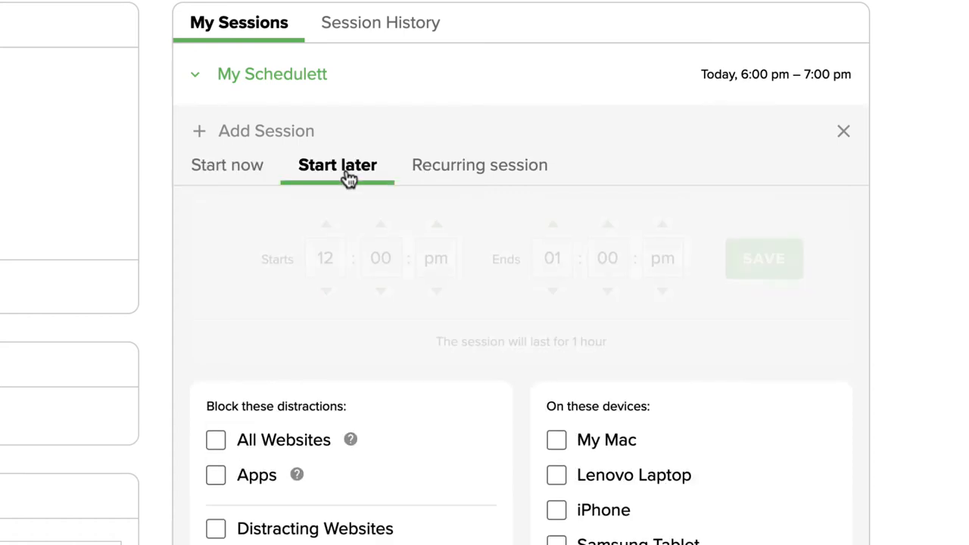
{"action": "left_click", "coordinate": [336, 165]}
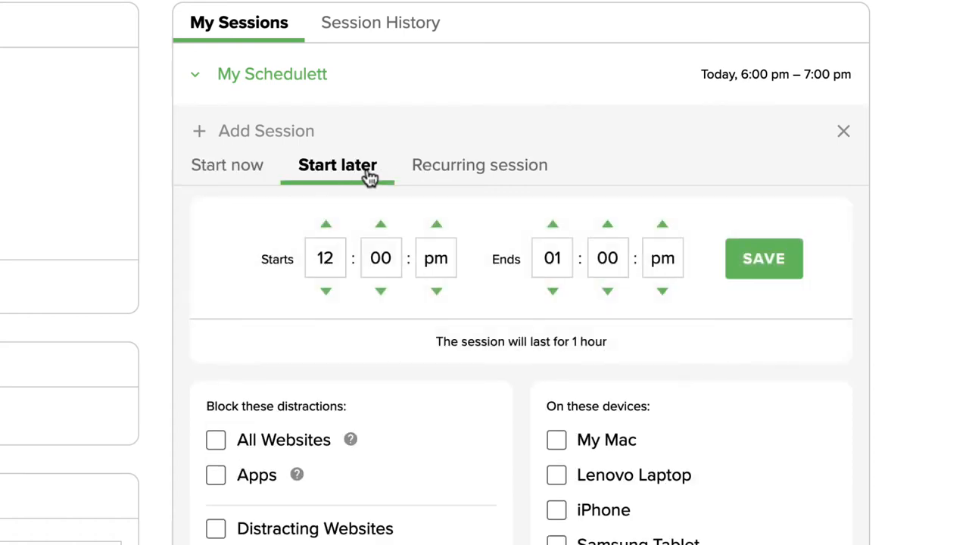
{"action": "left_click", "coordinate": [479, 165]}
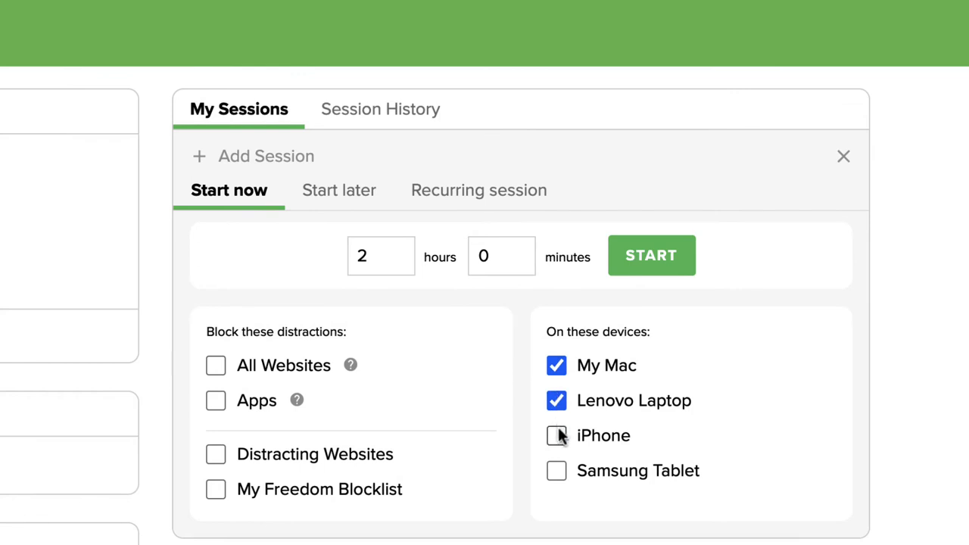
Step: Include iPhone and Samsung Tablet, block My Freedom Blocklist and Apps, then manage blocked desktop apps
{"action": "left_click", "coordinate": [557, 469]}
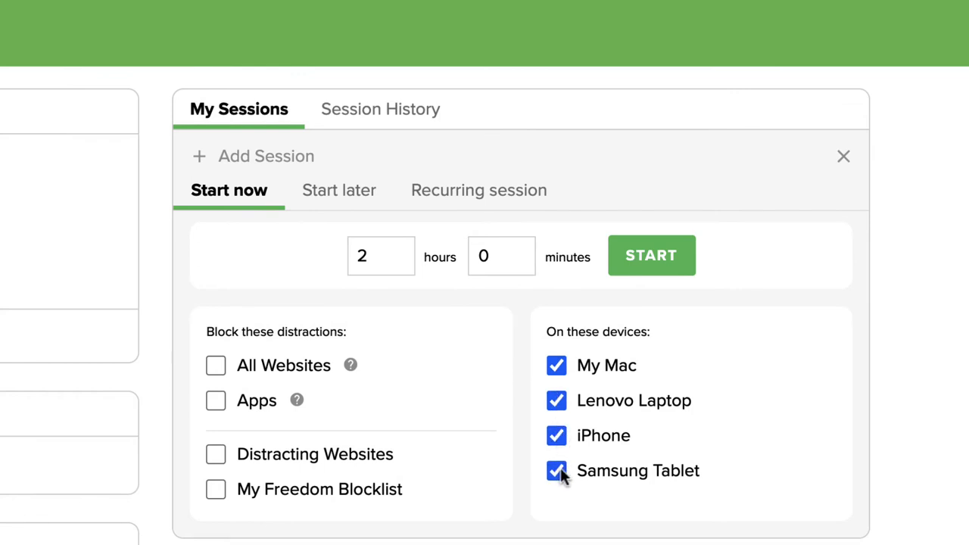
{"action": "left_click", "coordinate": [215, 489]}
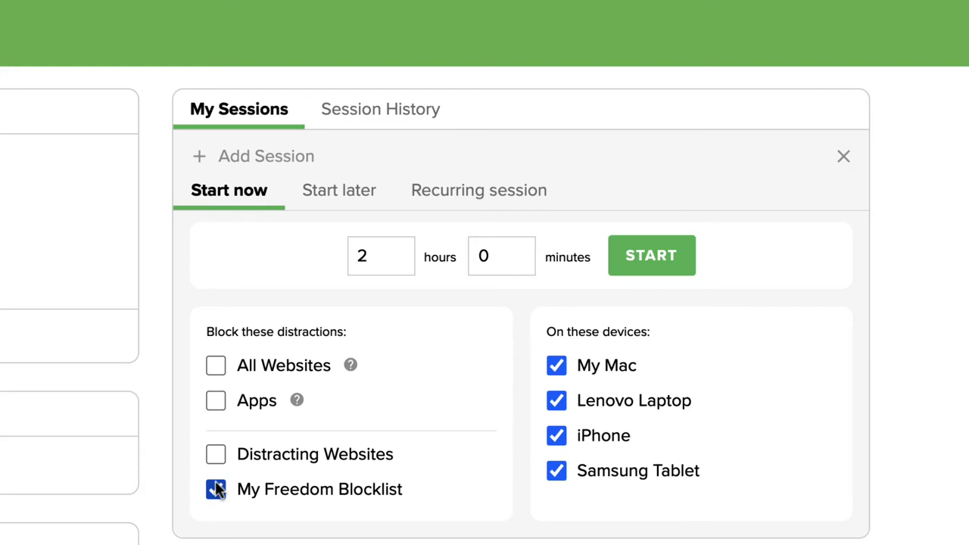
{"action": "left_click", "coordinate": [215, 400]}
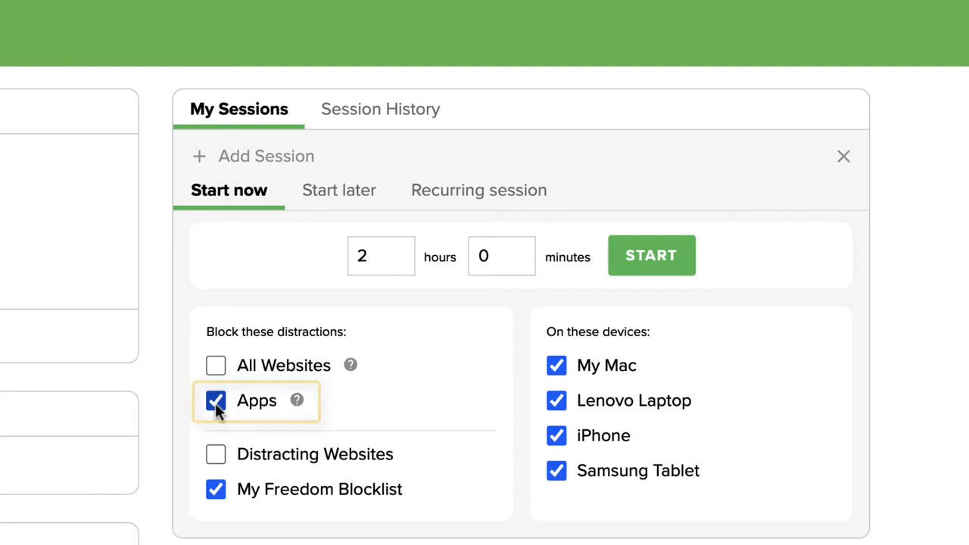
{"action": "left_click", "coordinate": [693, 230]}
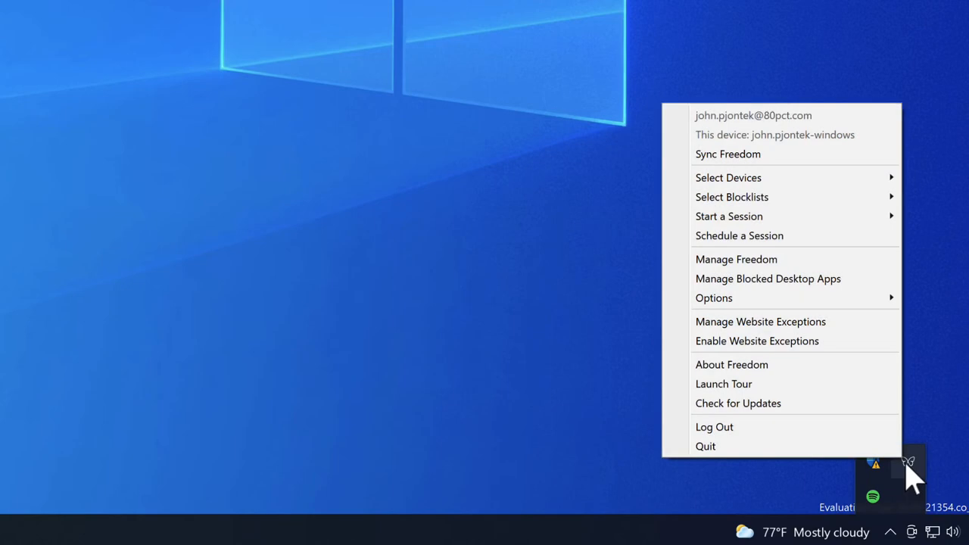
{"action": "mouse_move", "coordinate": [767, 278]}
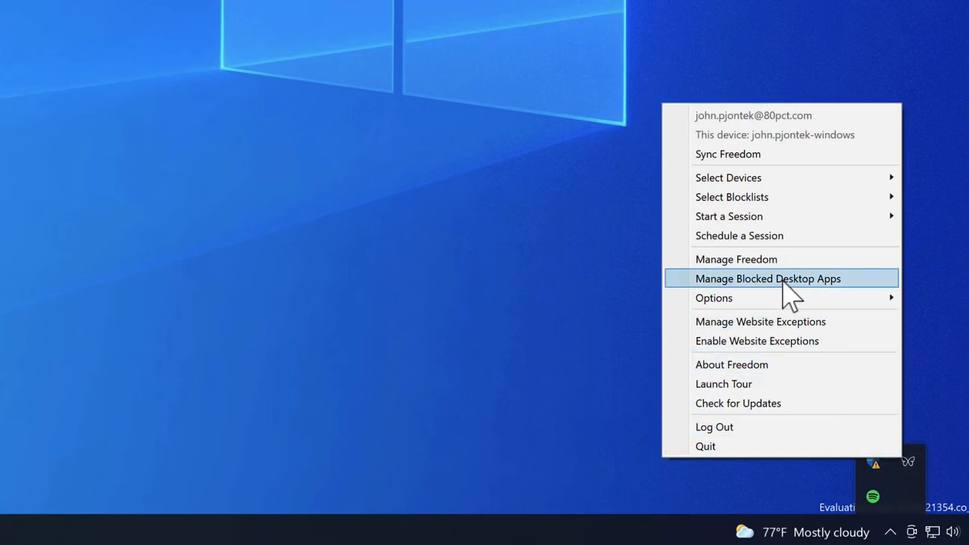
{"action": "left_click", "coordinate": [767, 279]}
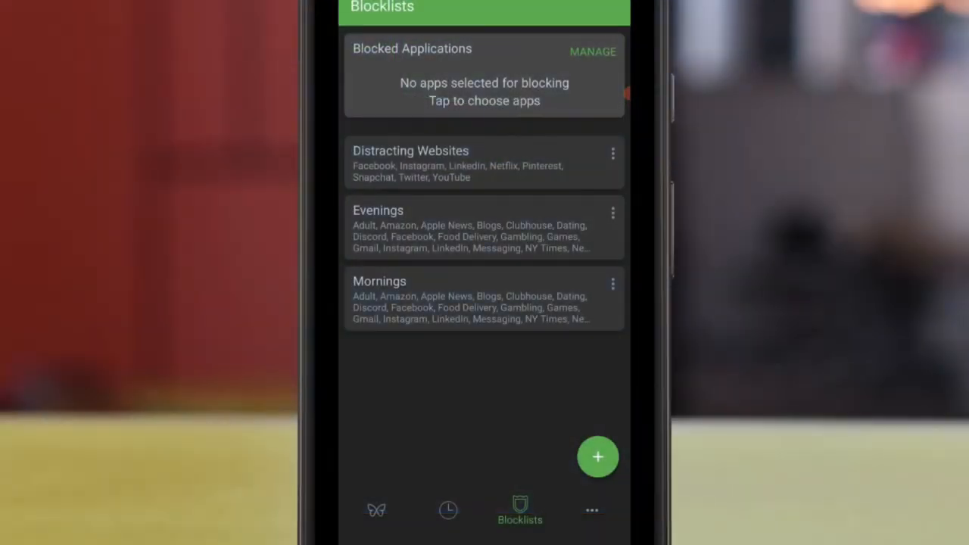
Step: Open Blocked Applications to choose which phone apps to block
{"action": "left_click", "coordinate": [521, 509]}
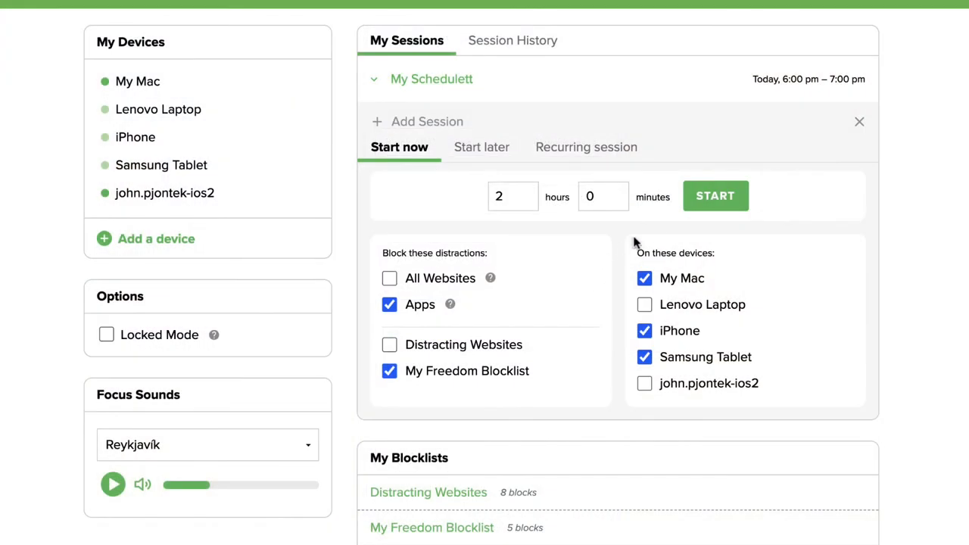
Step: Start the 2-hour block session on My Mac, iPhone and Samsung Tablet
{"action": "left_click", "coordinate": [714, 196]}
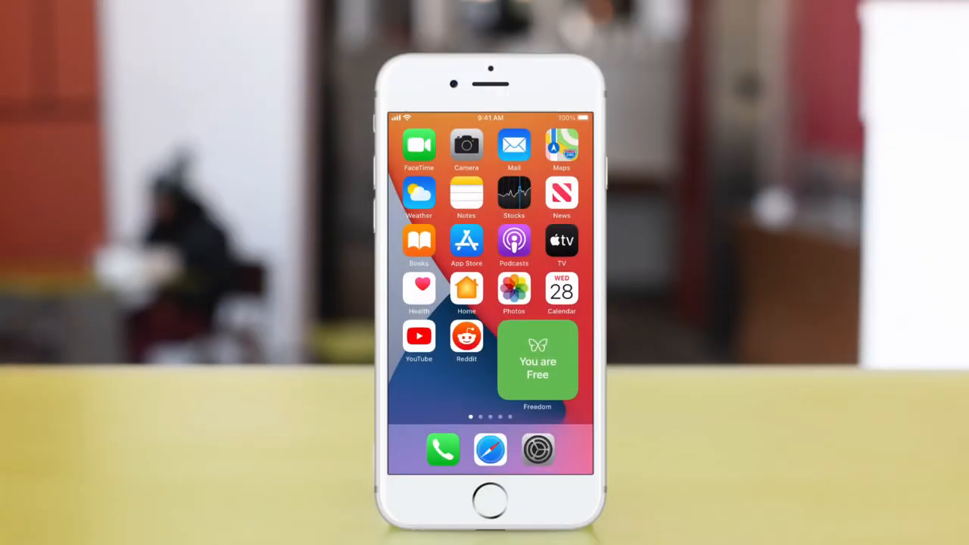
Step: Open Instagram and scroll the feed, which shows 'Couldn't Refresh Feed' while blocked
{"action": "left_click", "coordinate": [467, 336]}
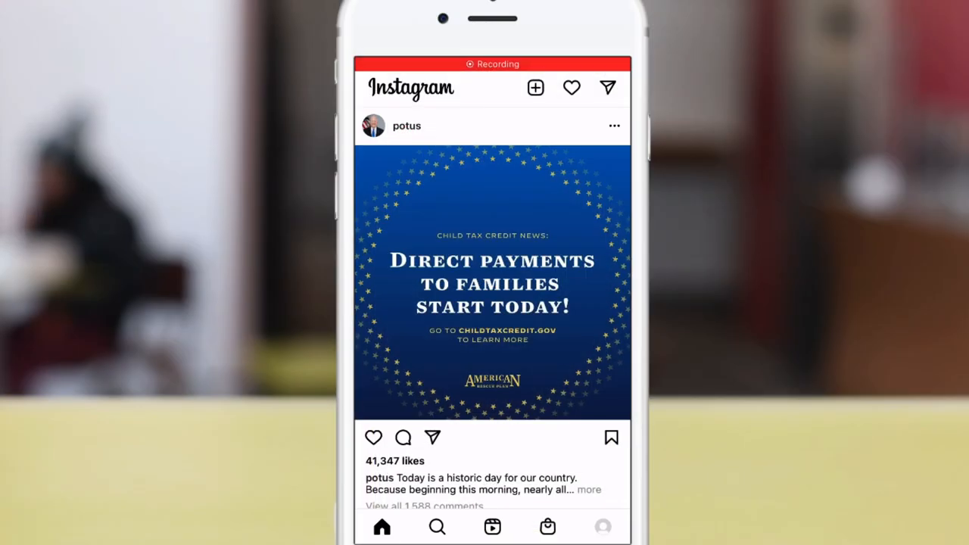
{"action": "scroll", "scroll_direction": "down", "scroll_amount": 3}
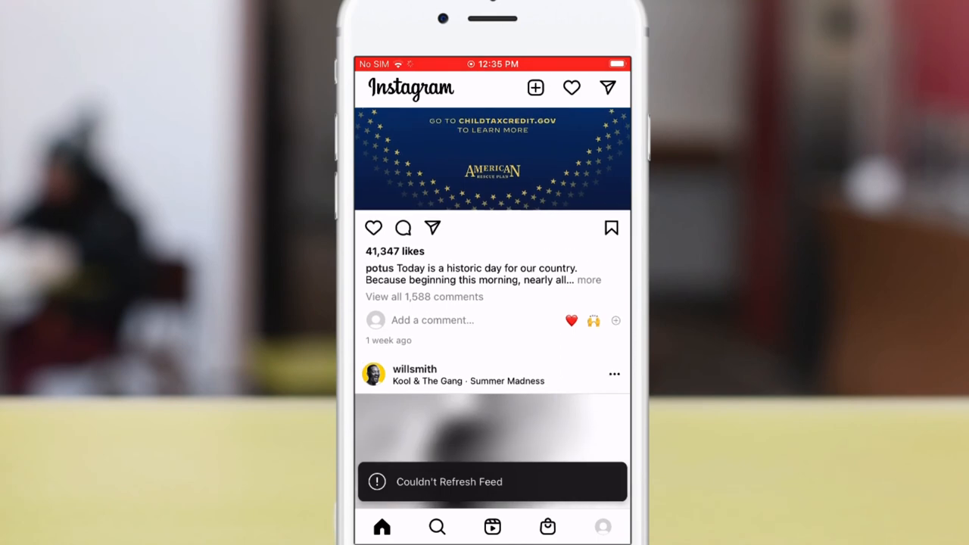